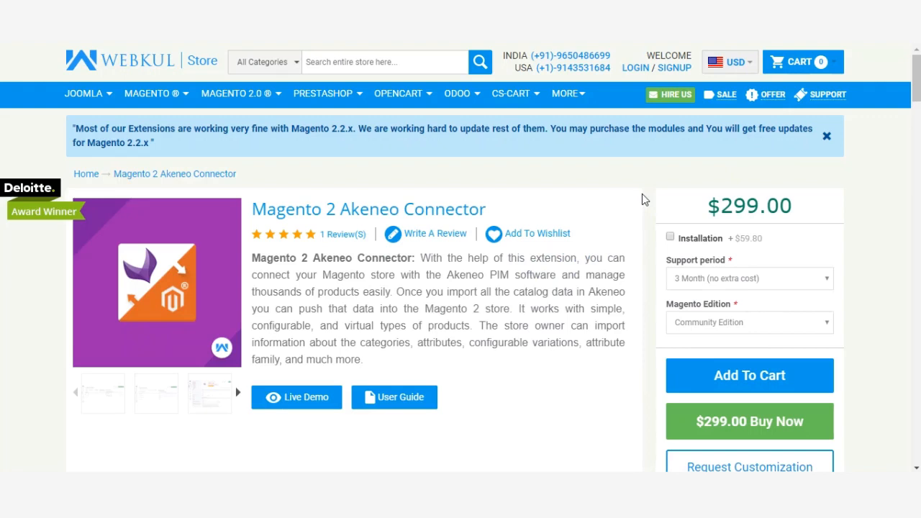
mouse_move(587, 290)
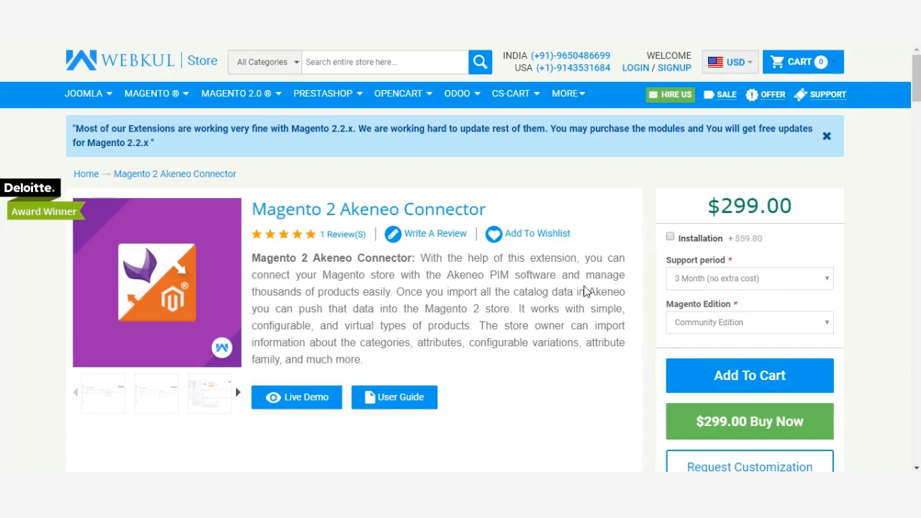
Step: Scroll through the Magento Admin Dashboard before navigating away
scroll("down", 3)
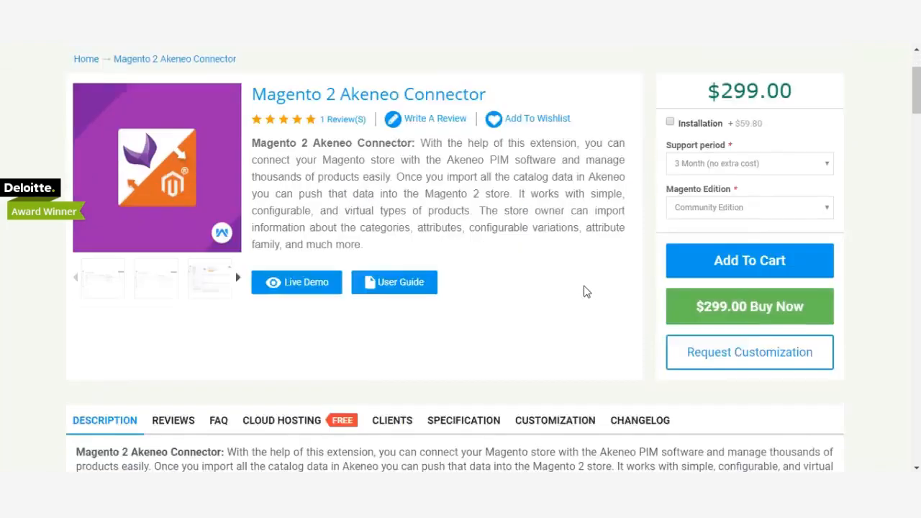
scroll("down", 3)
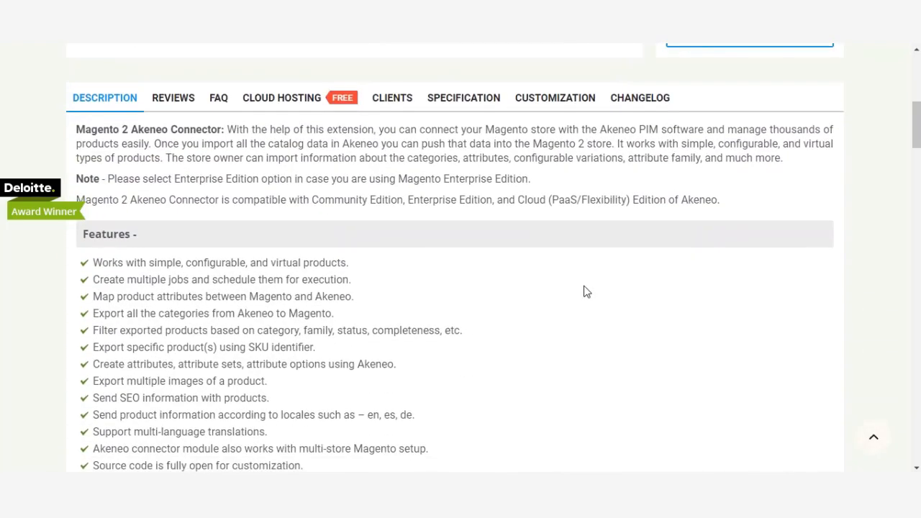
scroll("down", 3)
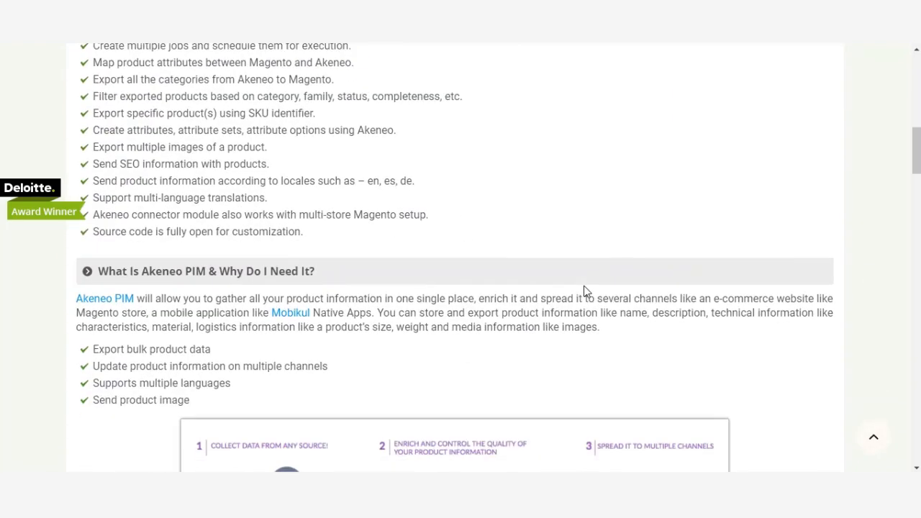
scroll("down", 3)
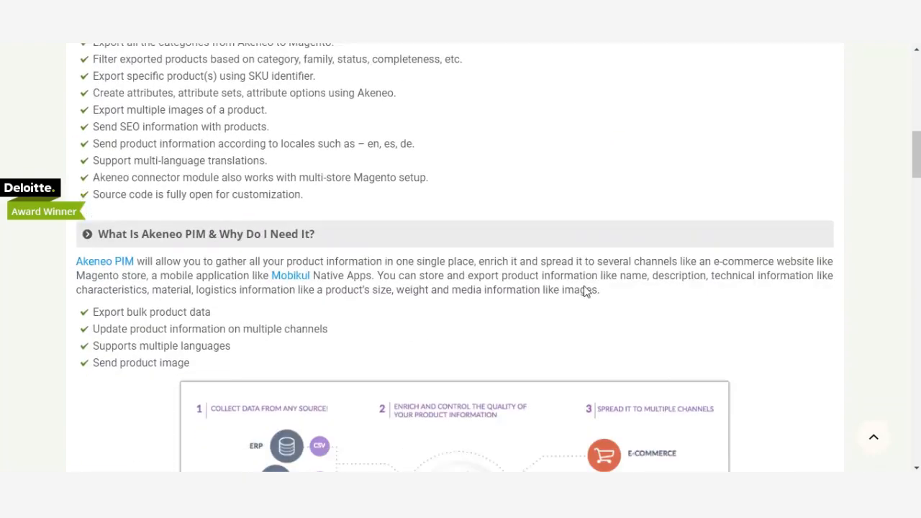
scroll("down", 3)
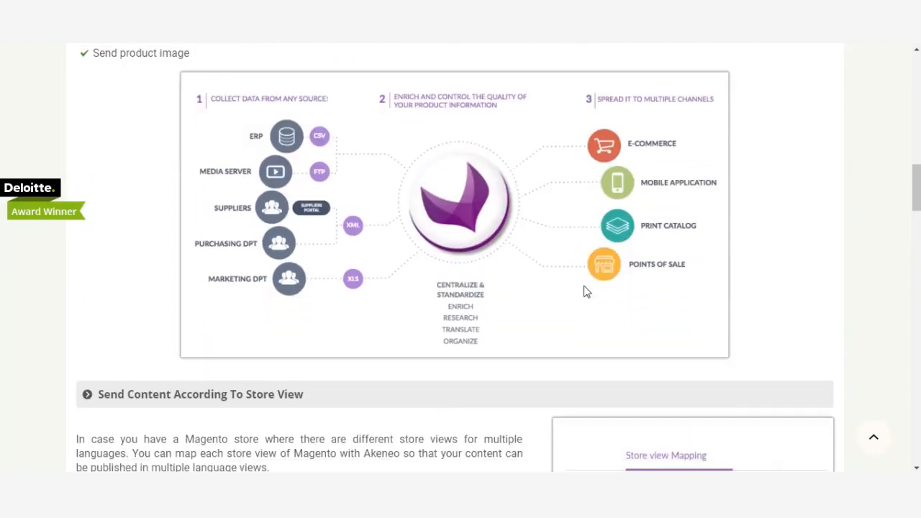
scroll("down", 3)
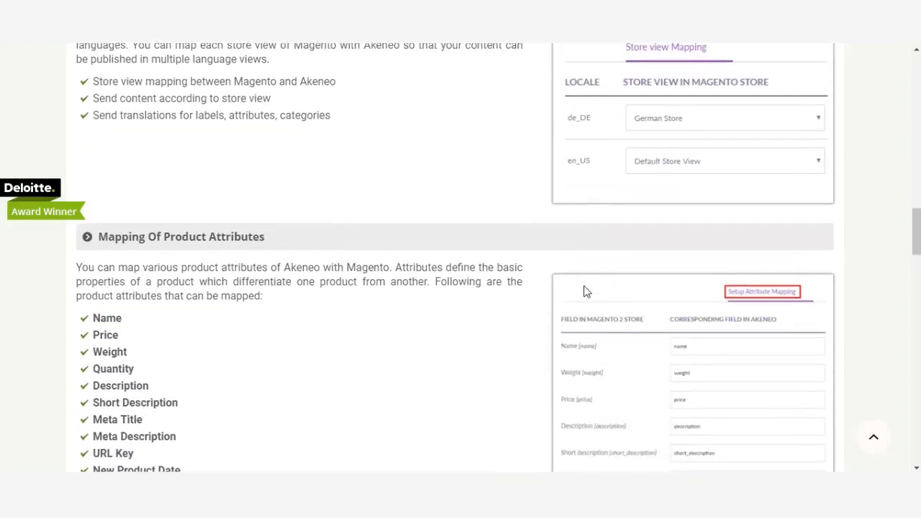
scroll("down", 3)
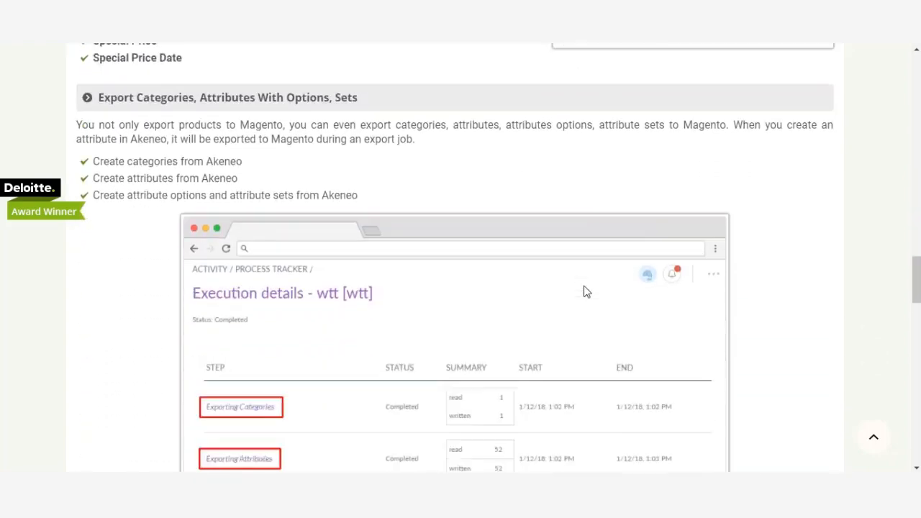
scroll("down", 3)
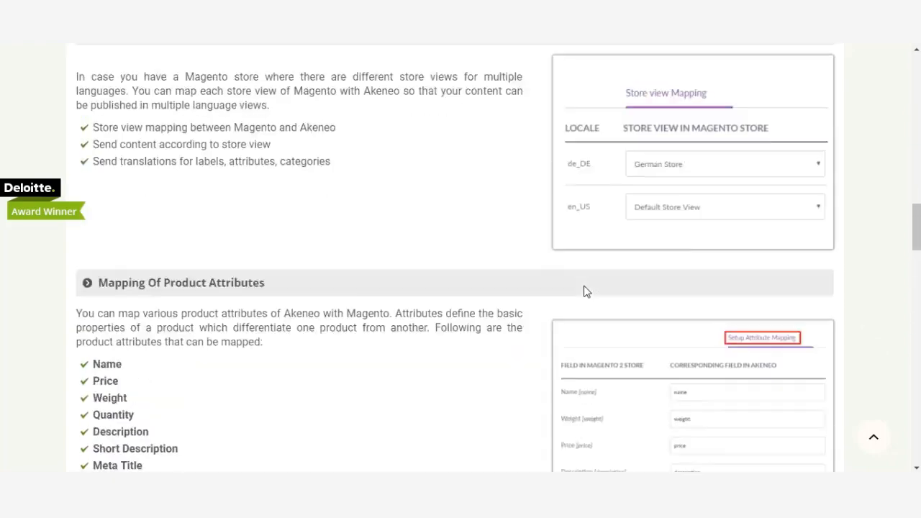
scroll("up", 3)
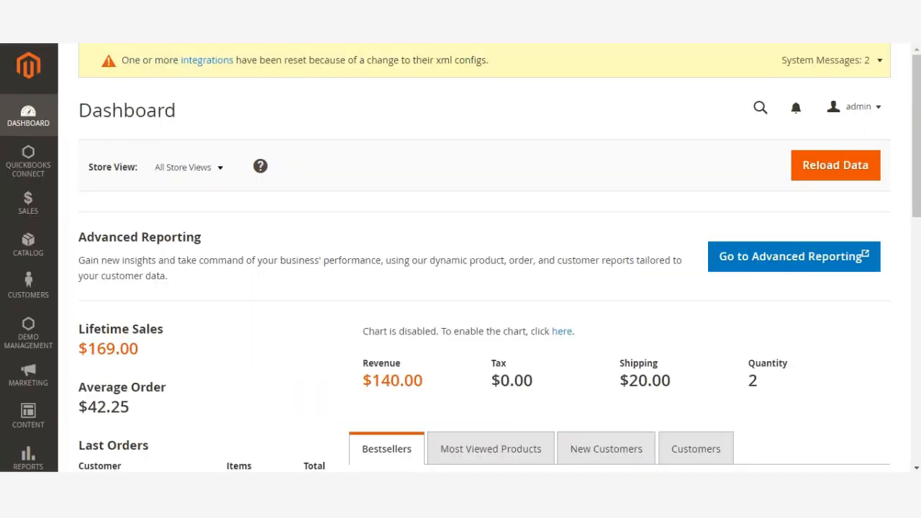
scroll("down", 3)
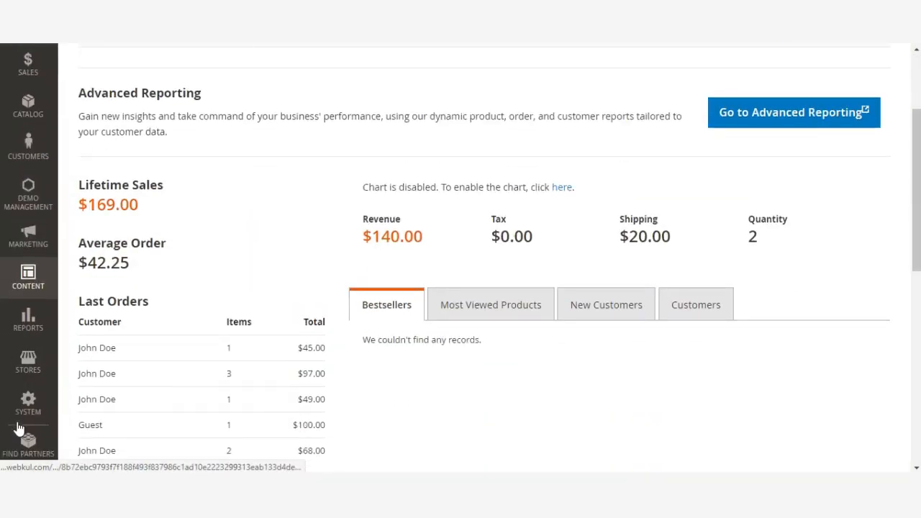
Step: Go to System > Extensions > Integrations to list the akeneo and Magento Social integrations
left_click(29, 402)
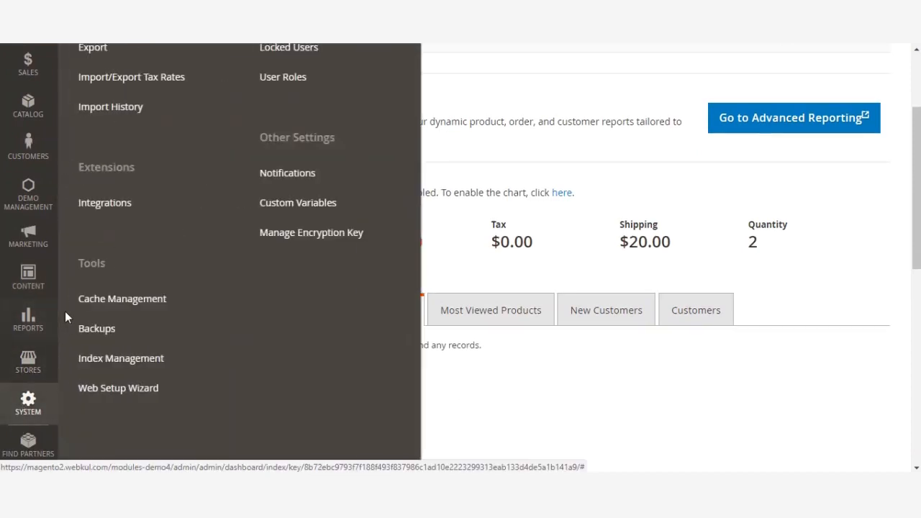
left_click(104, 201)
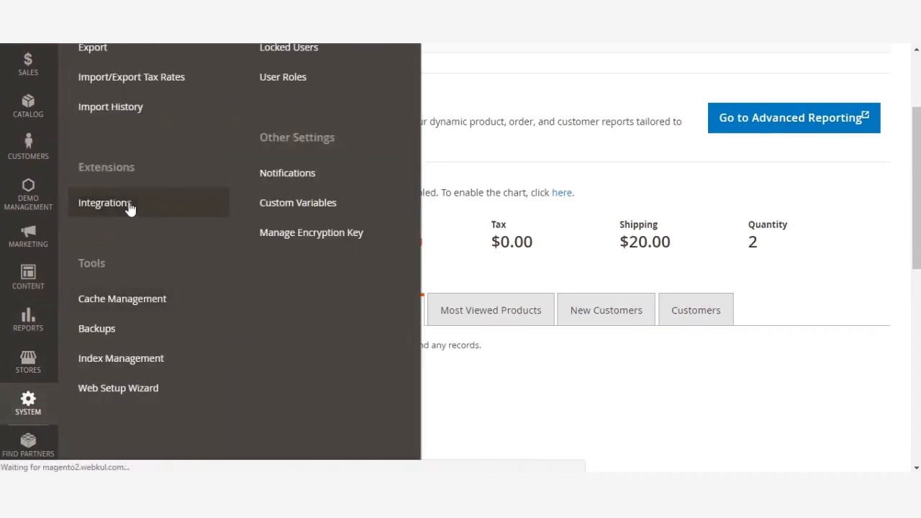
left_click(104, 201)
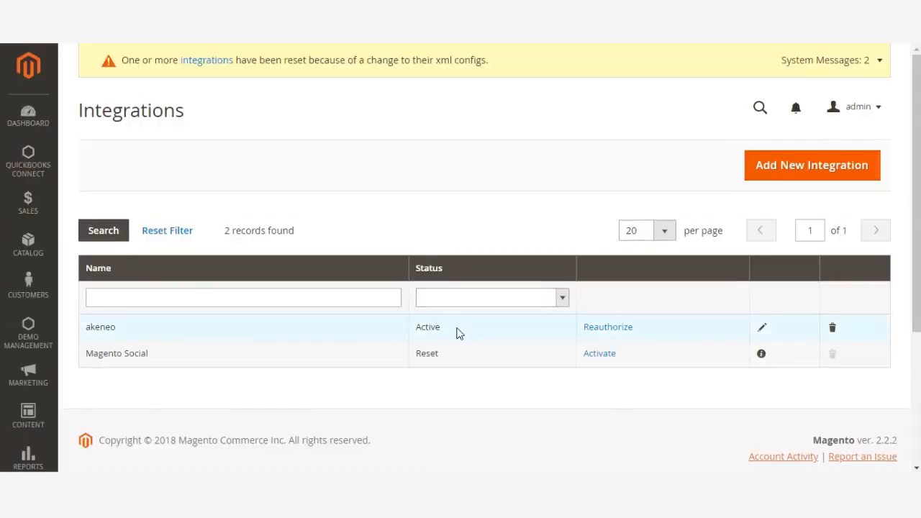
mouse_move(514, 338)
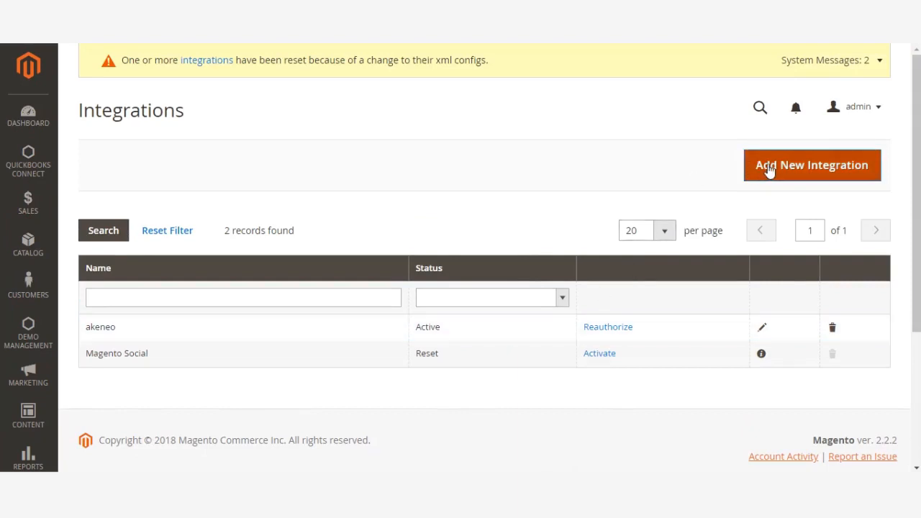
Step: Create a new integration named 'Akeneo Connector', enter the admin password, and go to its API settings
left_click(811, 164)
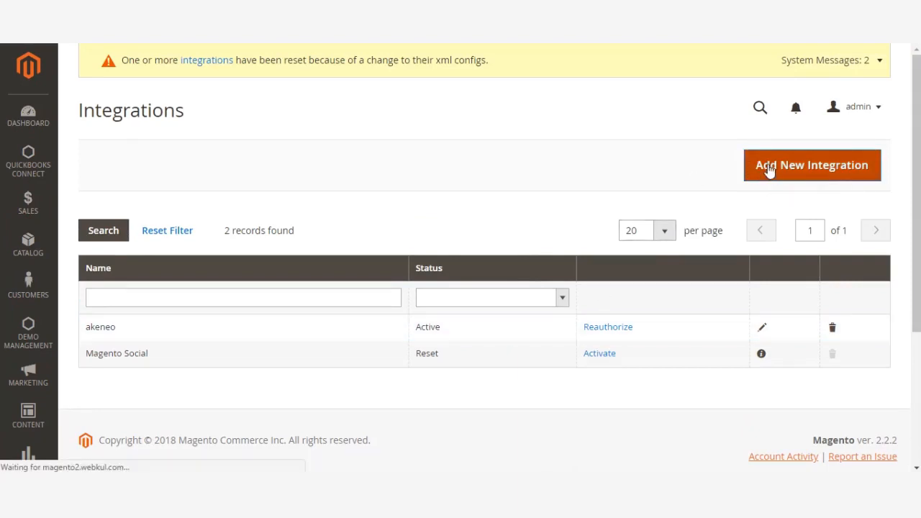
left_click(812, 164)
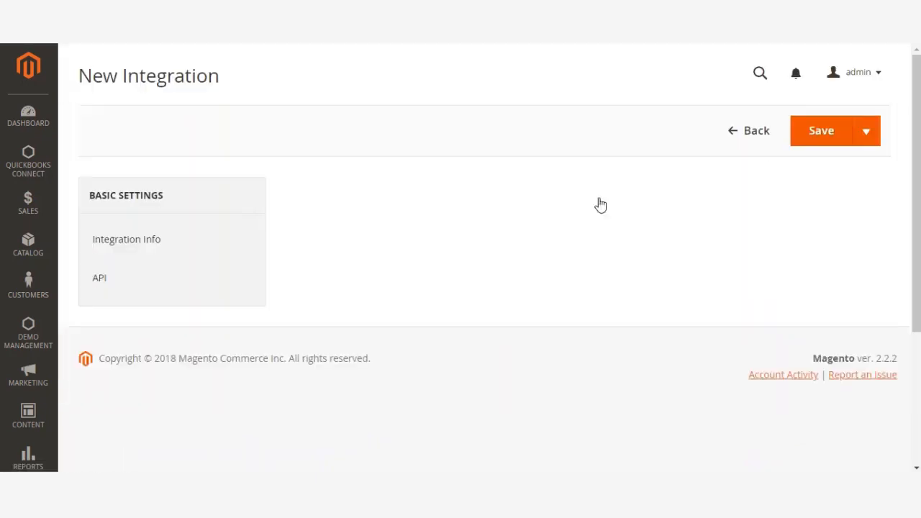
left_click(126, 238)
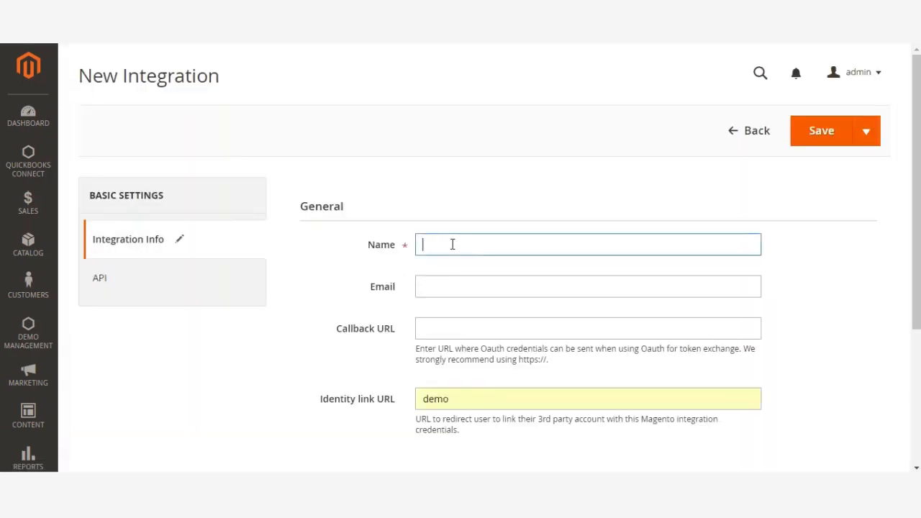
type("Ake")
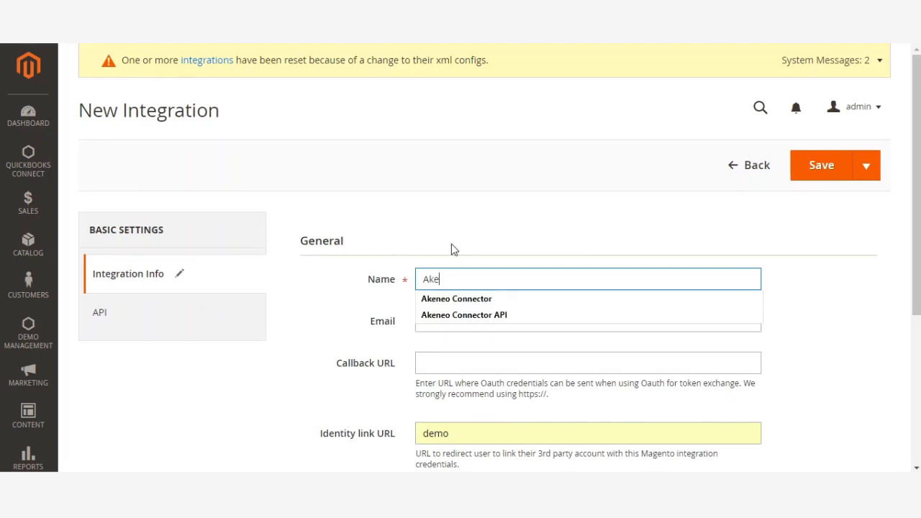
left_click(456, 298)
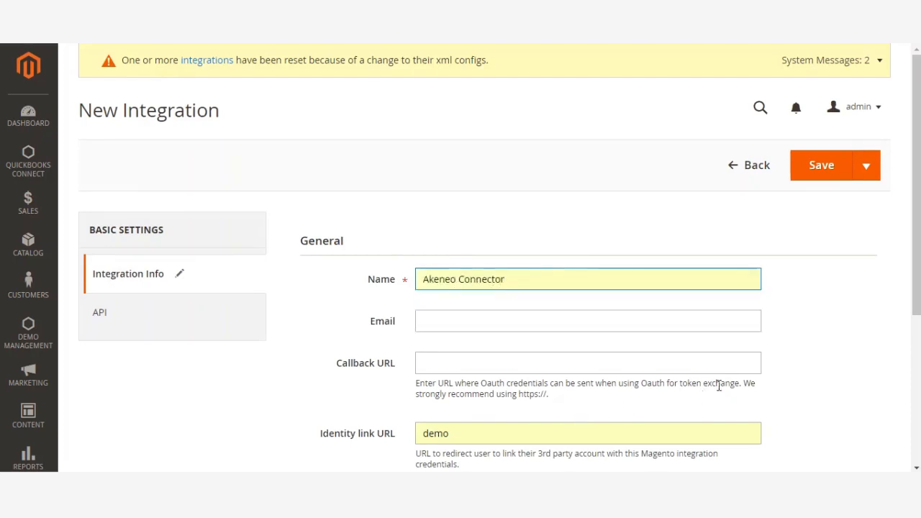
scroll("down", 3)
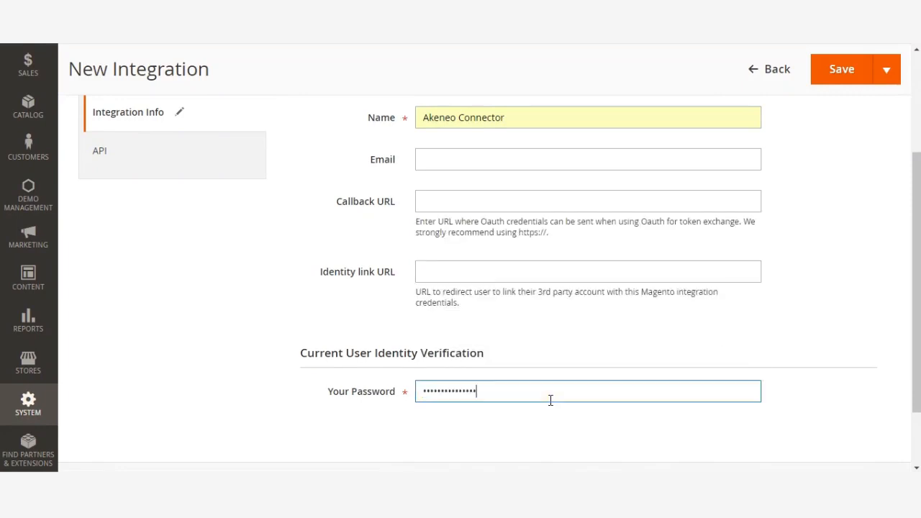
left_click(840, 69)
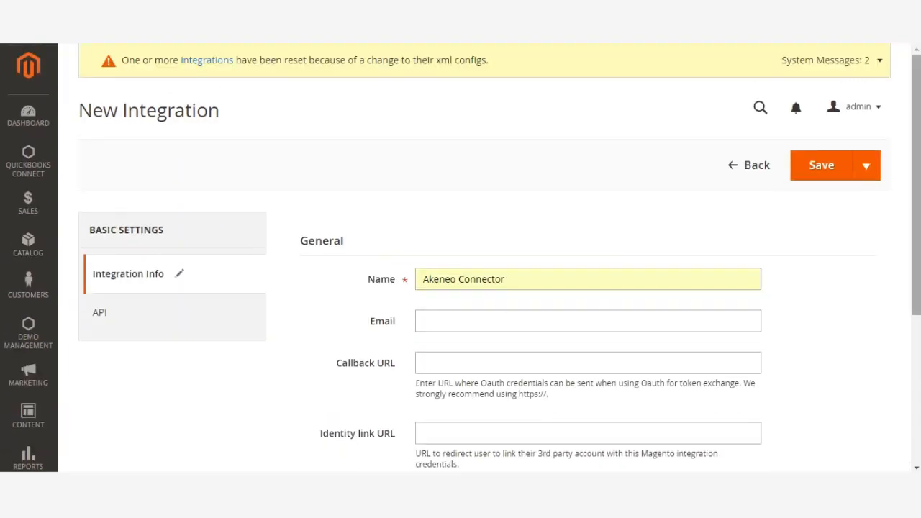
left_click(99, 311)
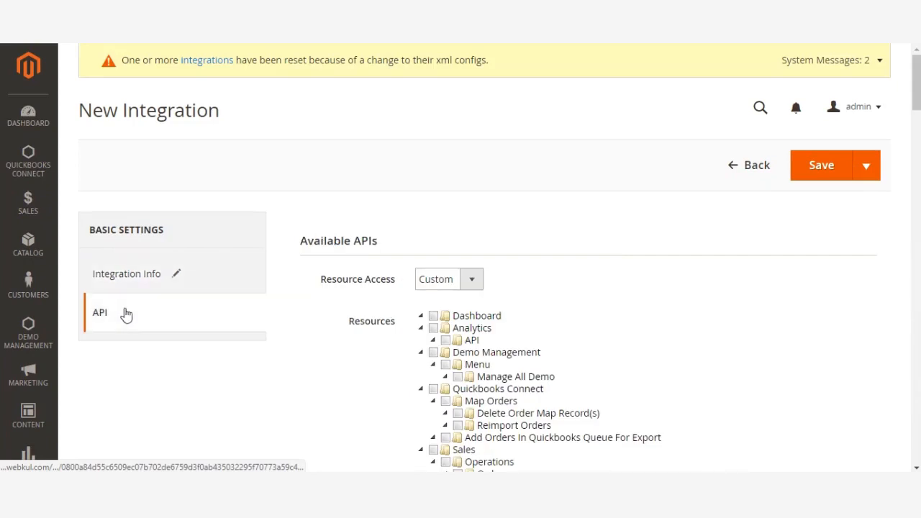
Step: Under Custom resource access, grant the Catalog products/categories and Stores resource trees
scroll("down", 3)
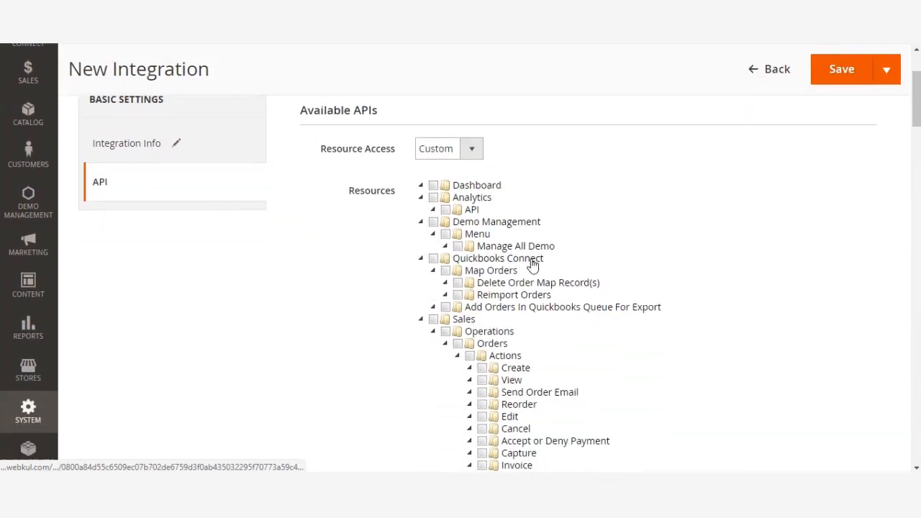
scroll("down", 3)
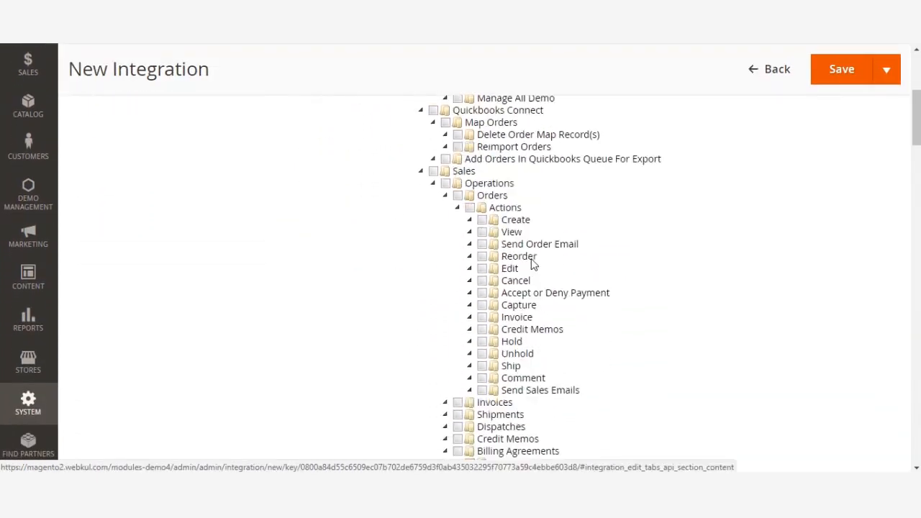
scroll("down", 3)
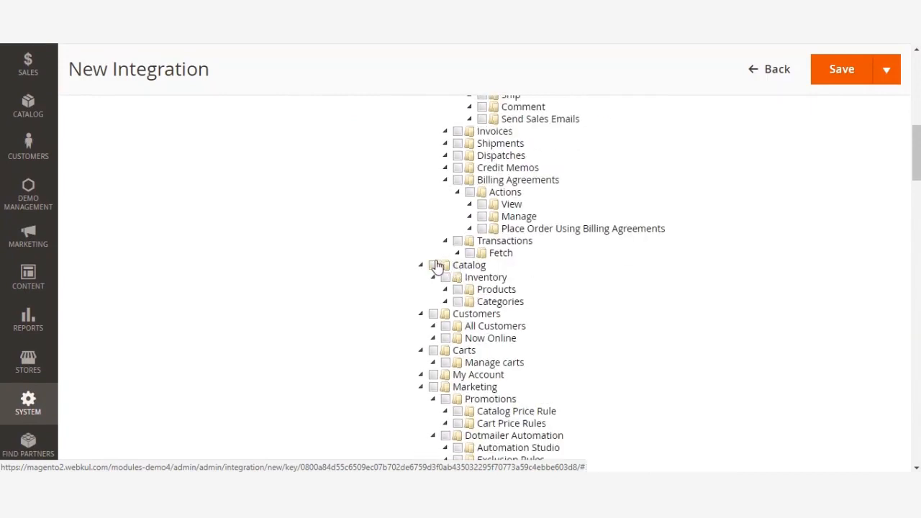
left_click(433, 265)
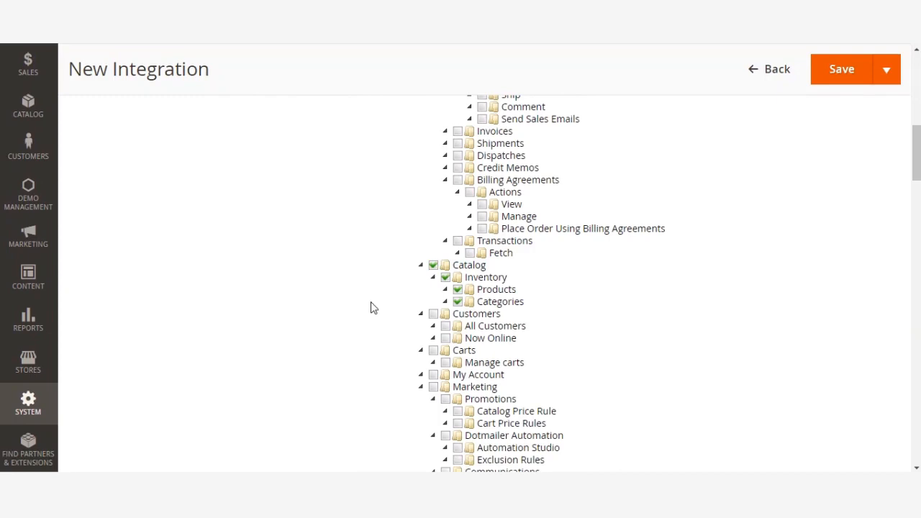
mouse_move(374, 357)
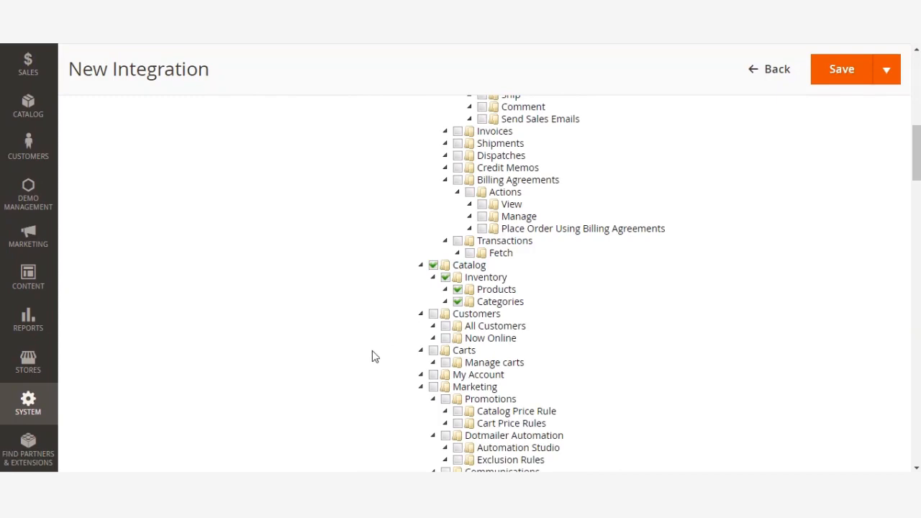
scroll("down", 3)
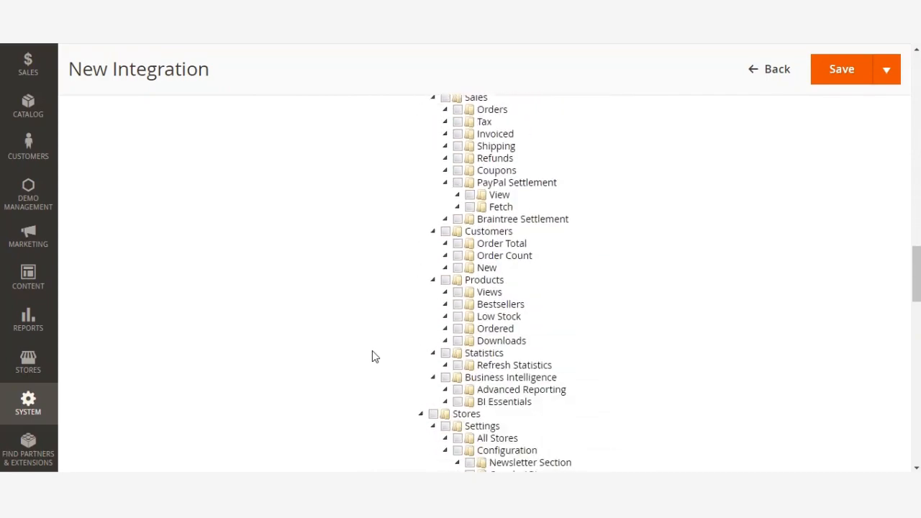
left_click(458, 284)
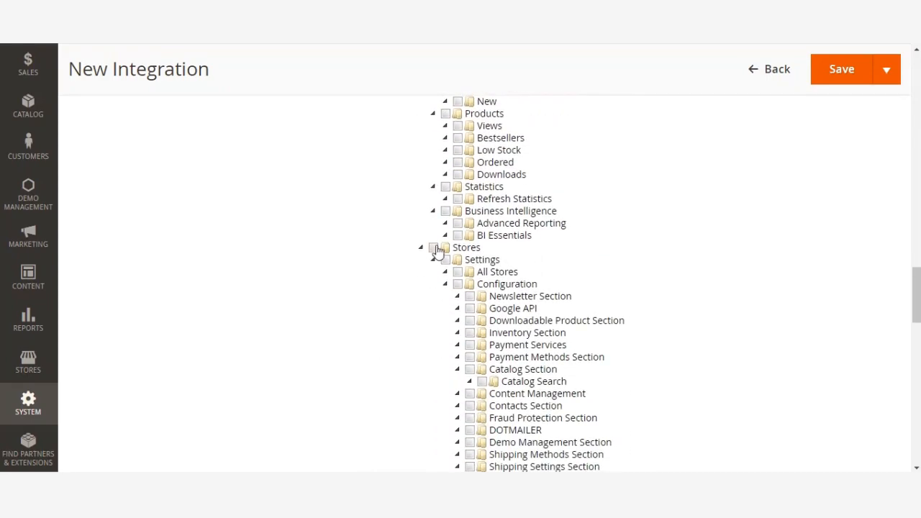
left_click(444, 247)
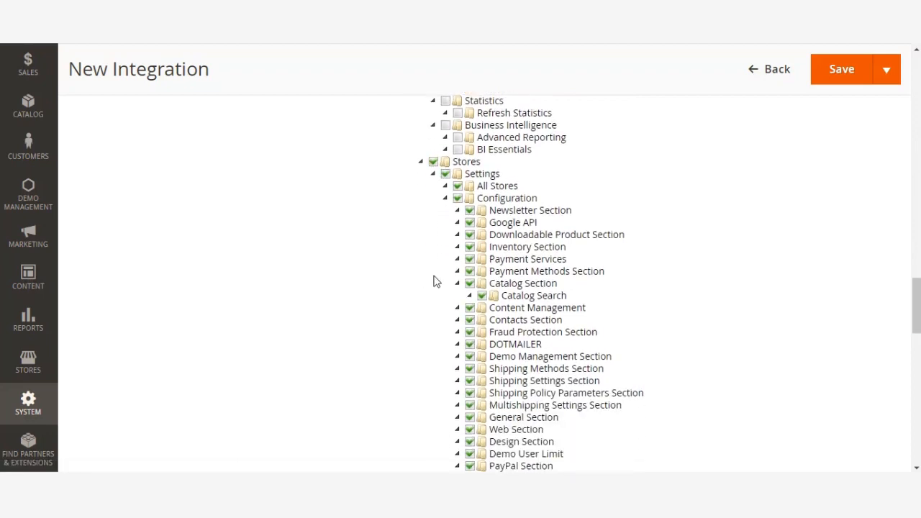
mouse_move(374, 351)
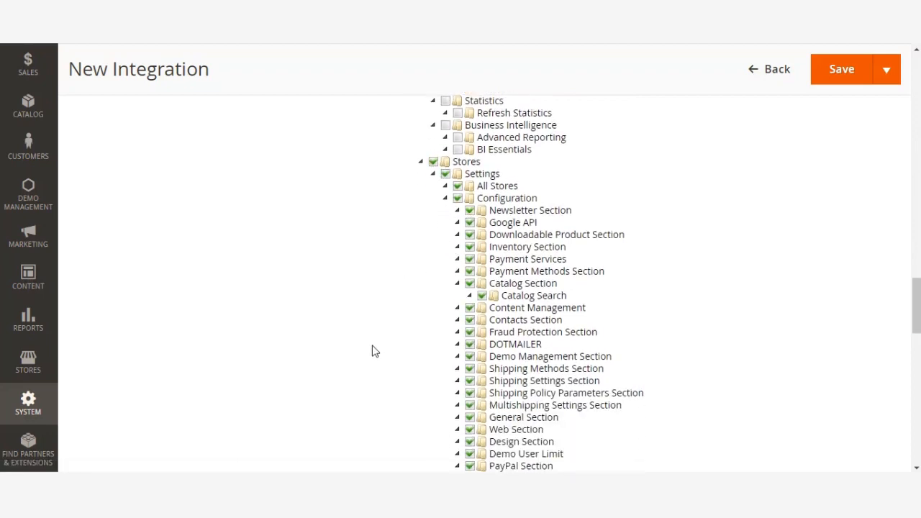
Step: Review the checked Stores settings, currency and attribute permissions down the resource tree
scroll("down", 3)
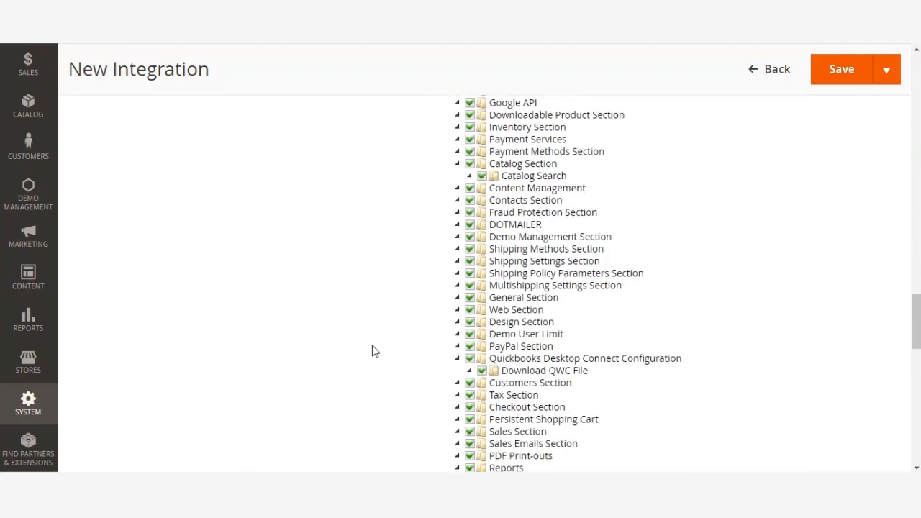
scroll("down", 3)
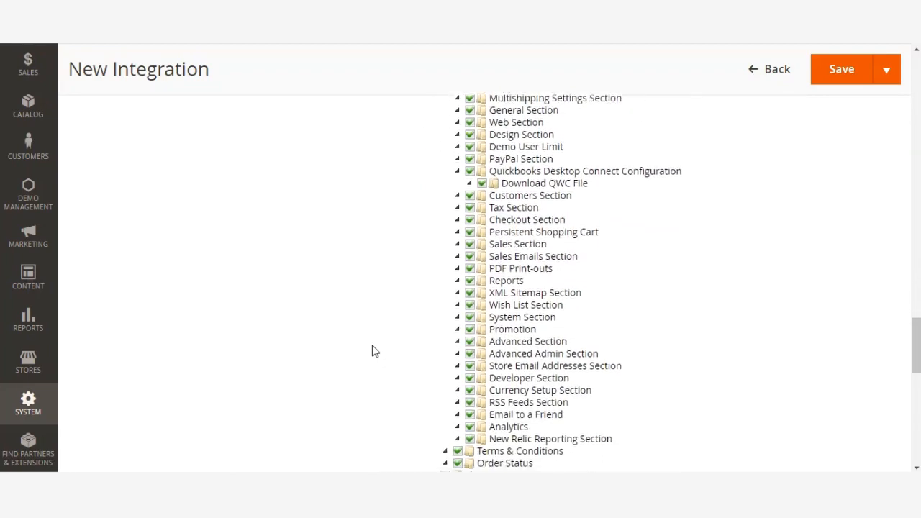
scroll("down", 3)
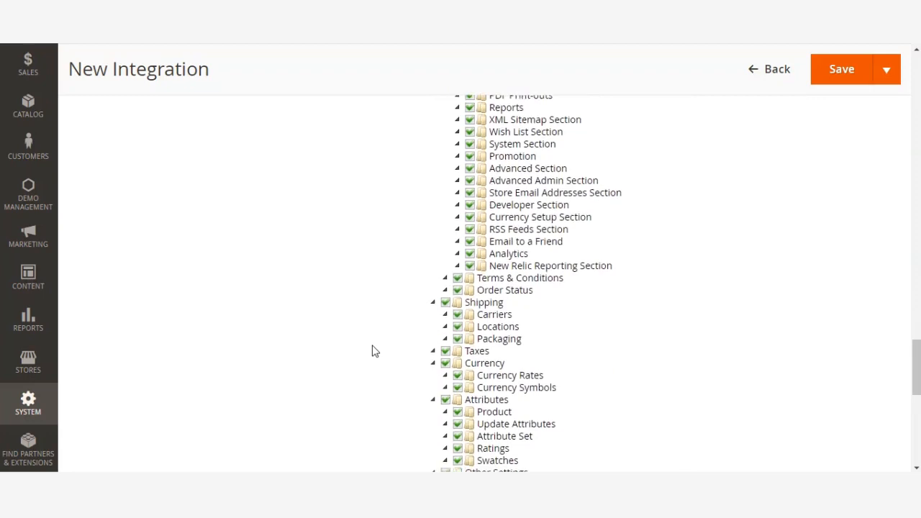
scroll("down", 3)
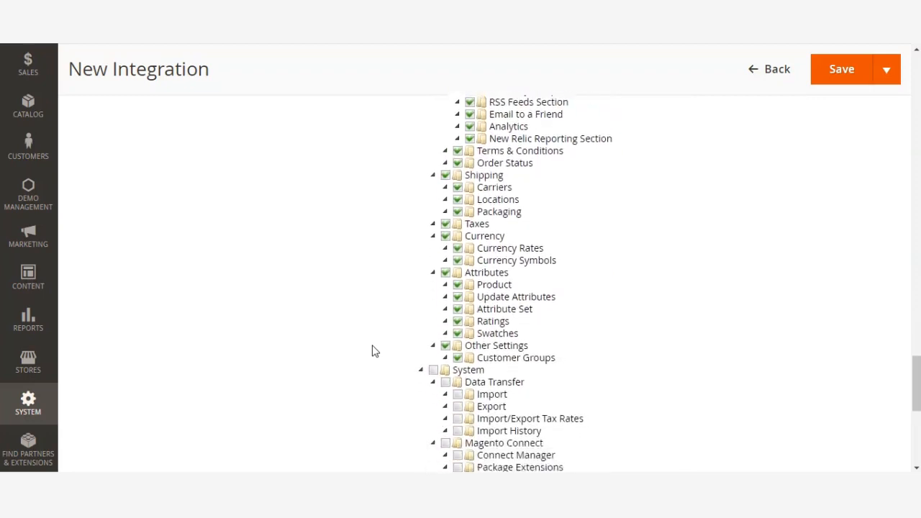
scroll("down", 3)
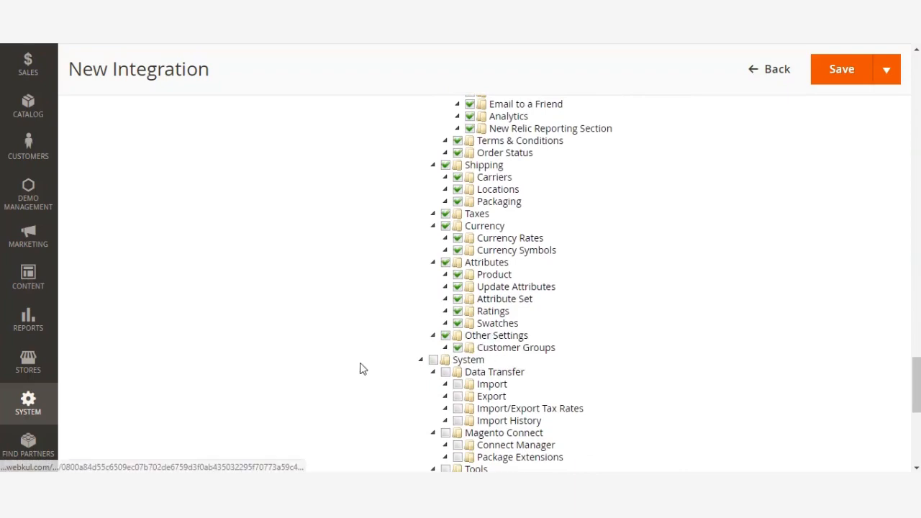
scroll("up", 3)
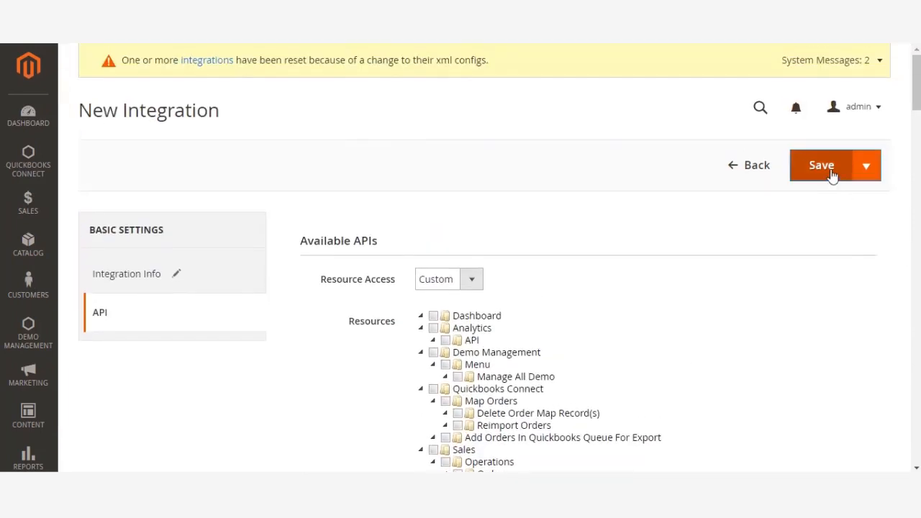
Step: Save the Akeneo Connector integration so it appears as Inactive in the Integrations grid
left_click(820, 164)
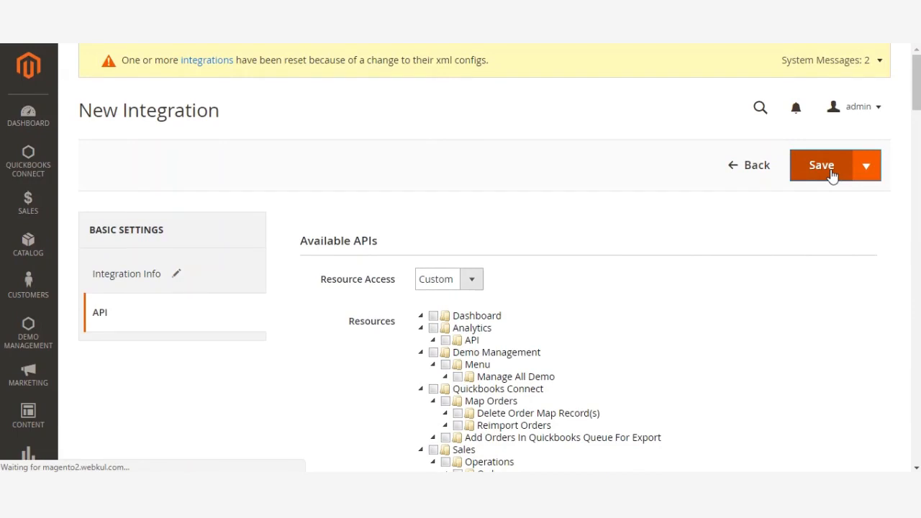
left_click(820, 164)
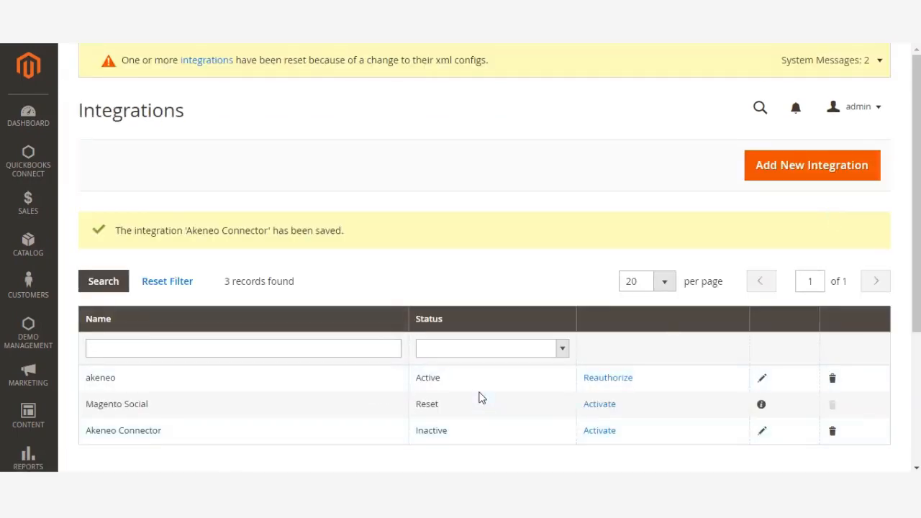
scroll("down", 3)
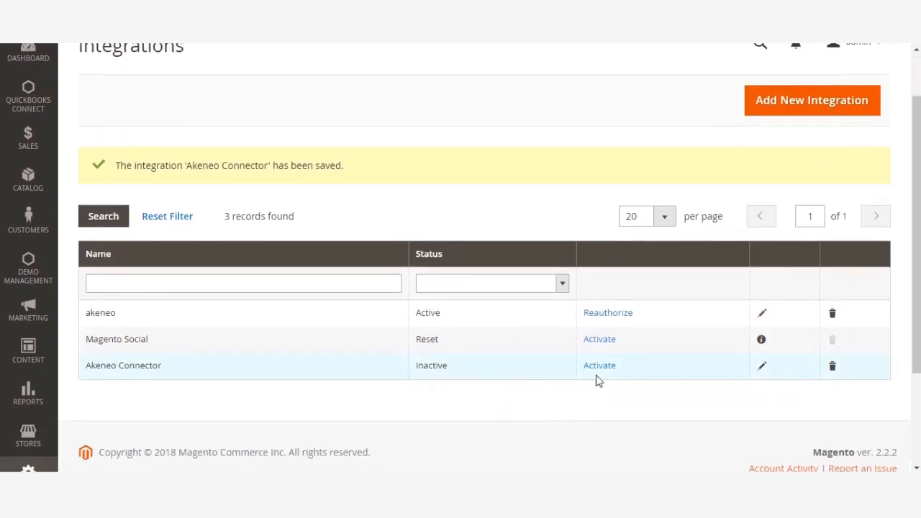
Step: Activate Akeneo Connector from its row and review the resources listed in the approval dialog
left_click(599, 365)
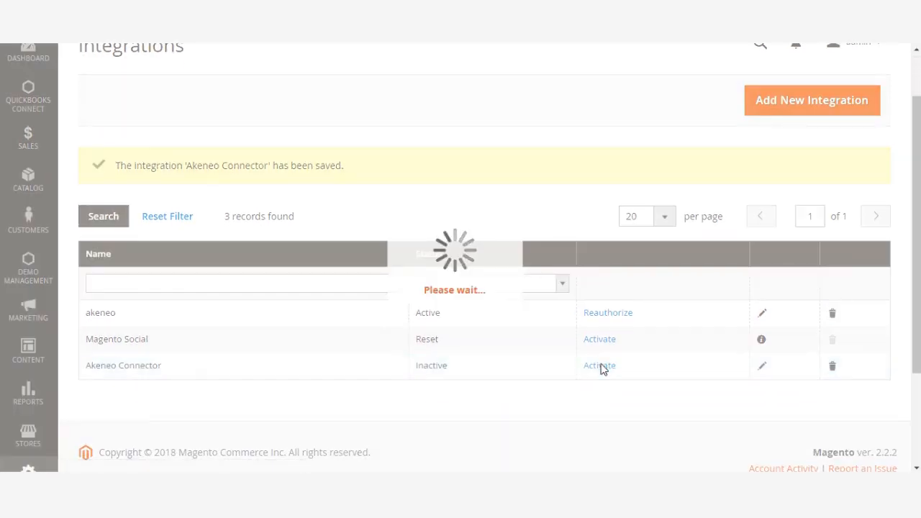
left_click(598, 365)
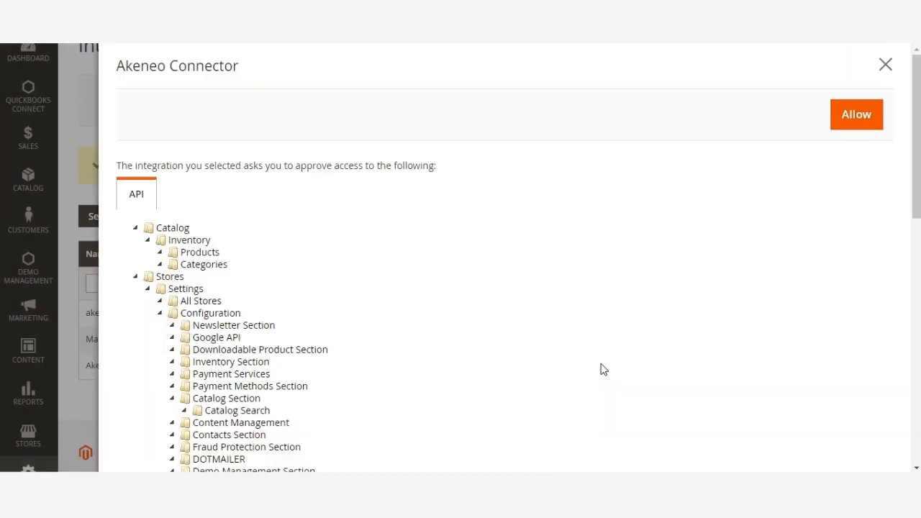
scroll("down", 3)
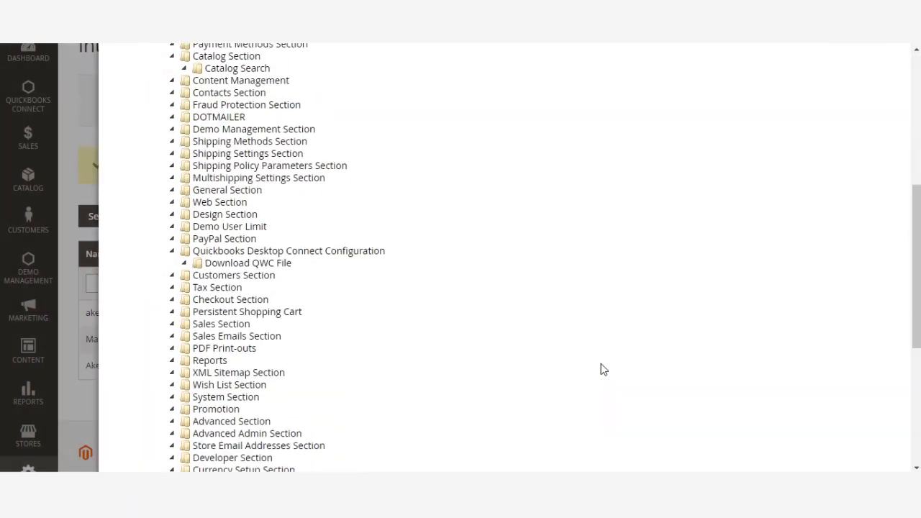
scroll("down", 3)
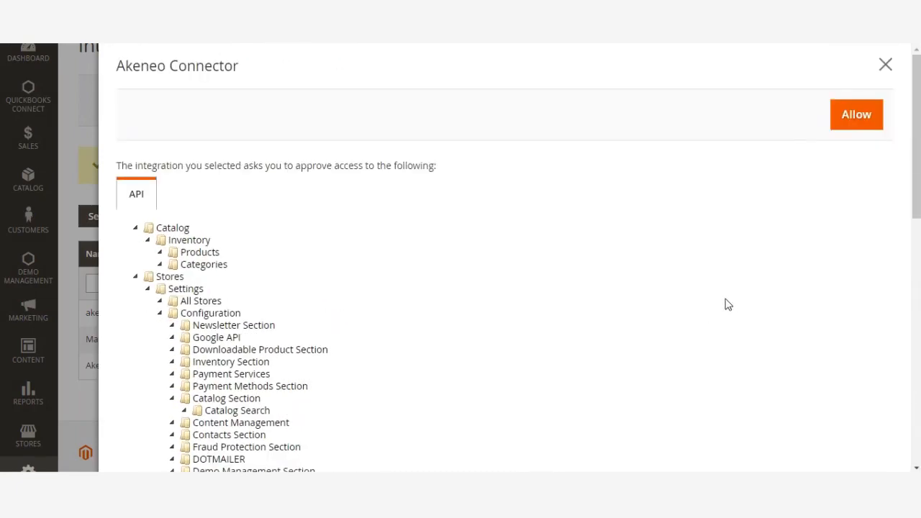
mouse_move(856, 115)
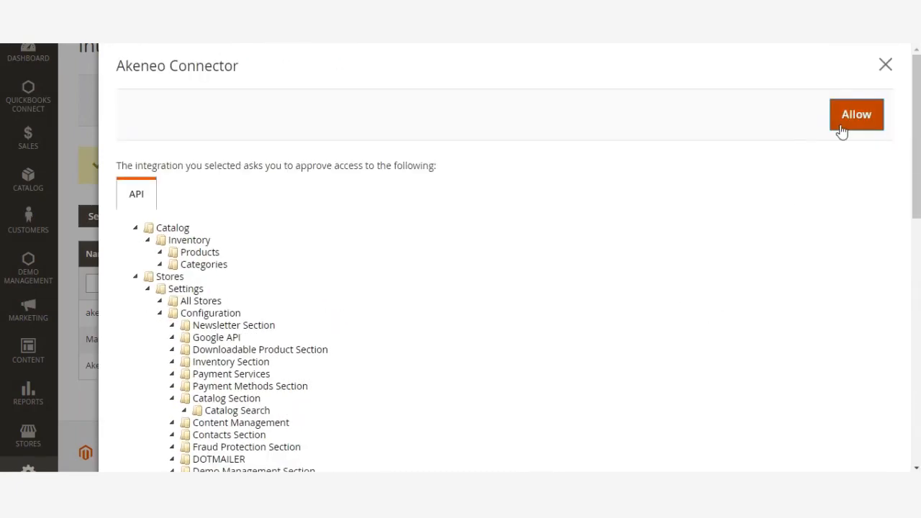
Step: Allow the requested access so the consumer key, secret, access token and token secret appear
left_click(856, 114)
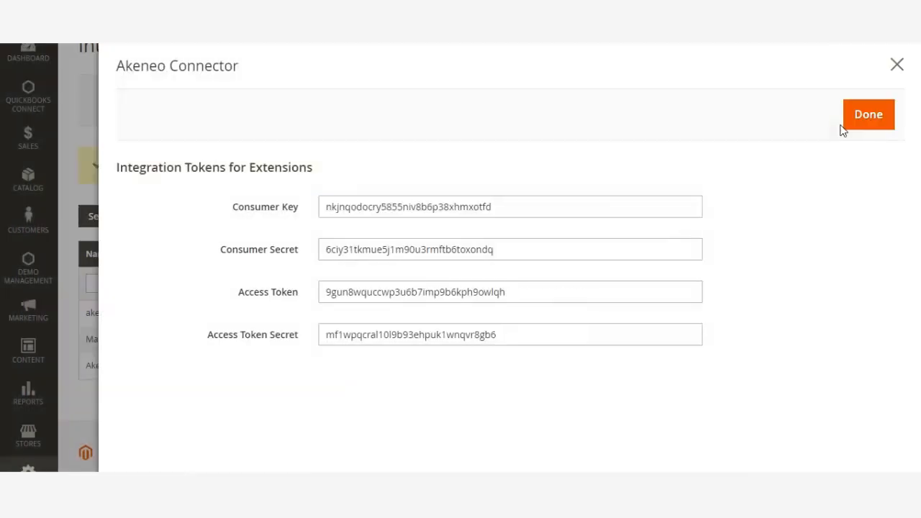
mouse_move(245, 219)
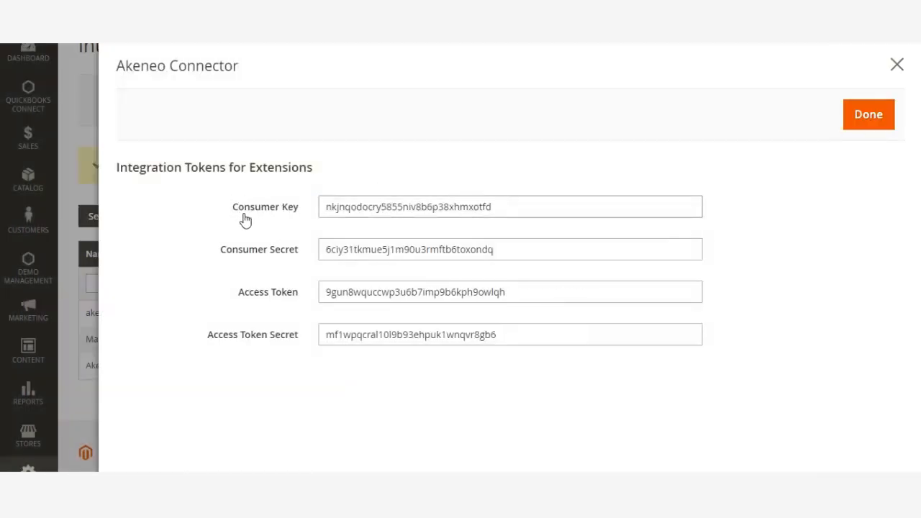
mouse_move(288, 219)
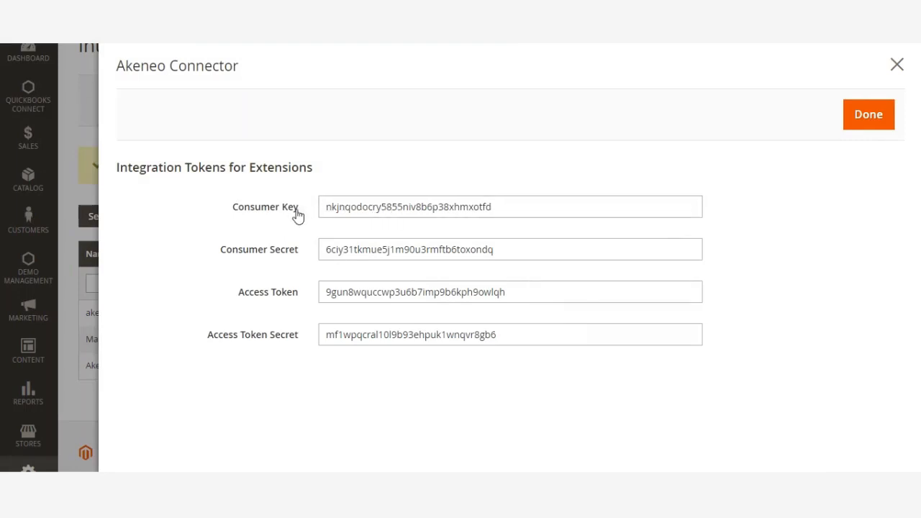
mouse_move(420, 247)
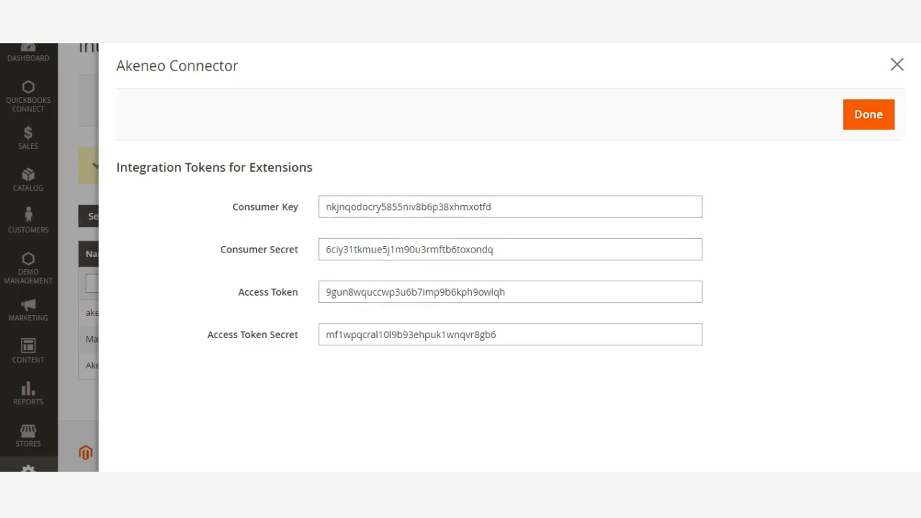
Step: Switch to Akeneo PIM's Magento 2 Connector page showing its Documentation tab
left_click(867, 115)
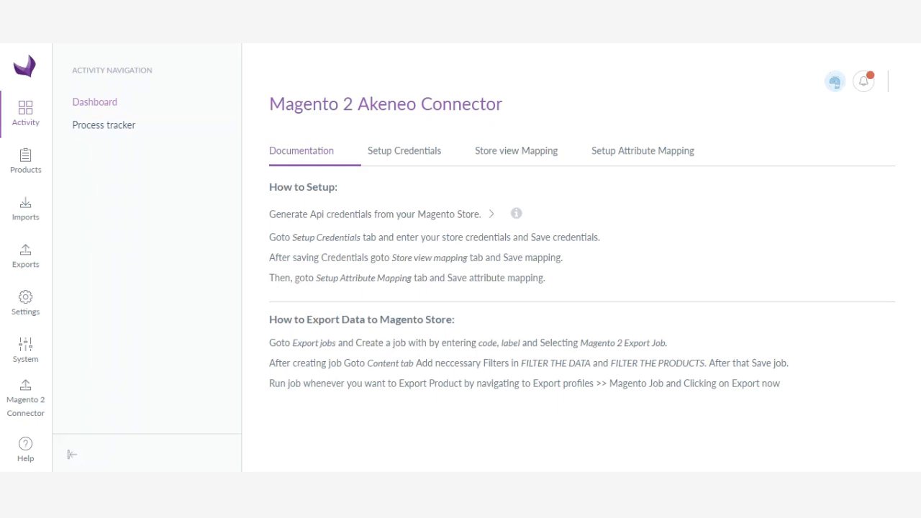
mouse_move(104, 247)
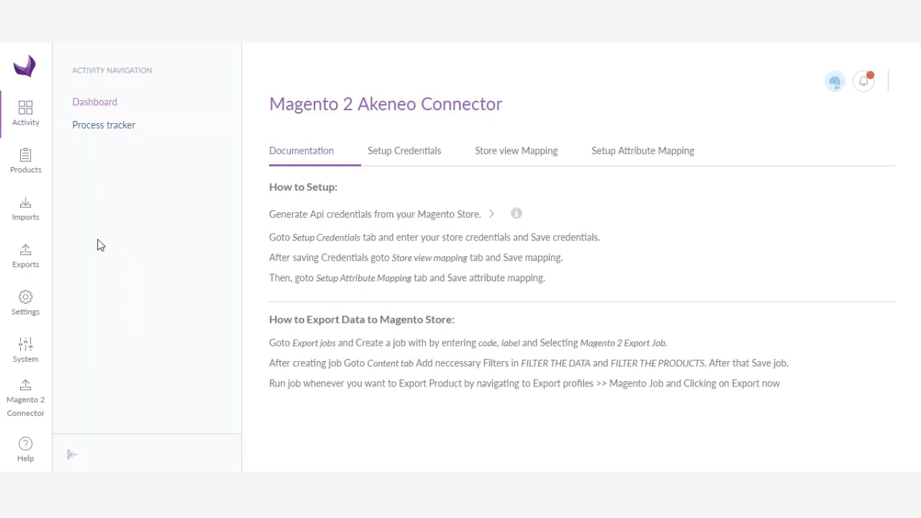
mouse_move(296, 97)
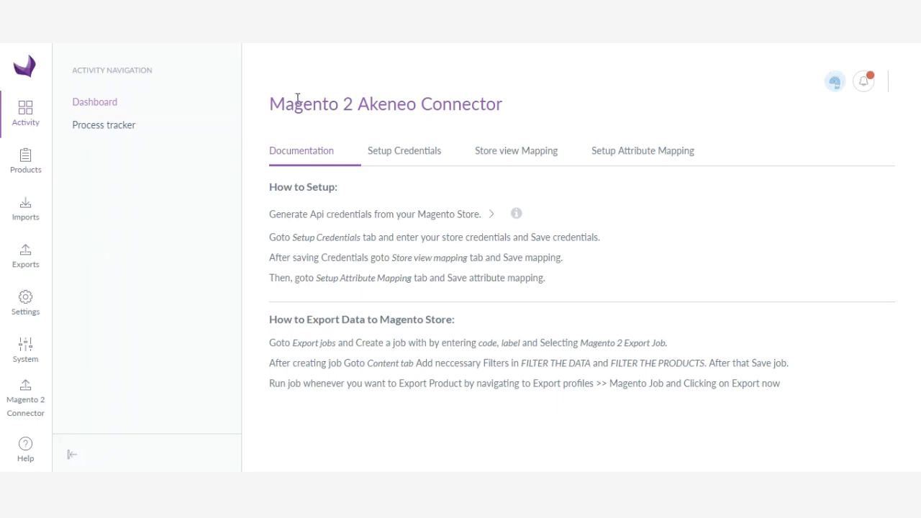
mouse_move(26, 400)
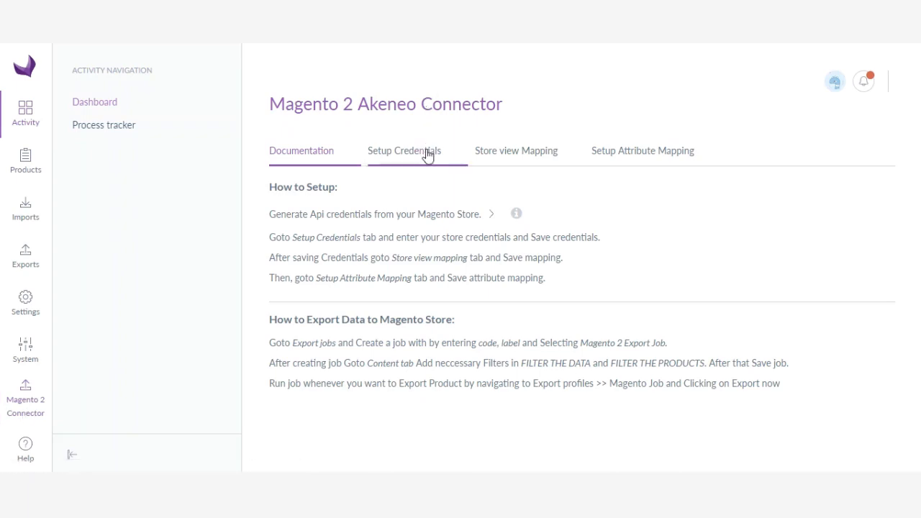
left_click(402, 151)
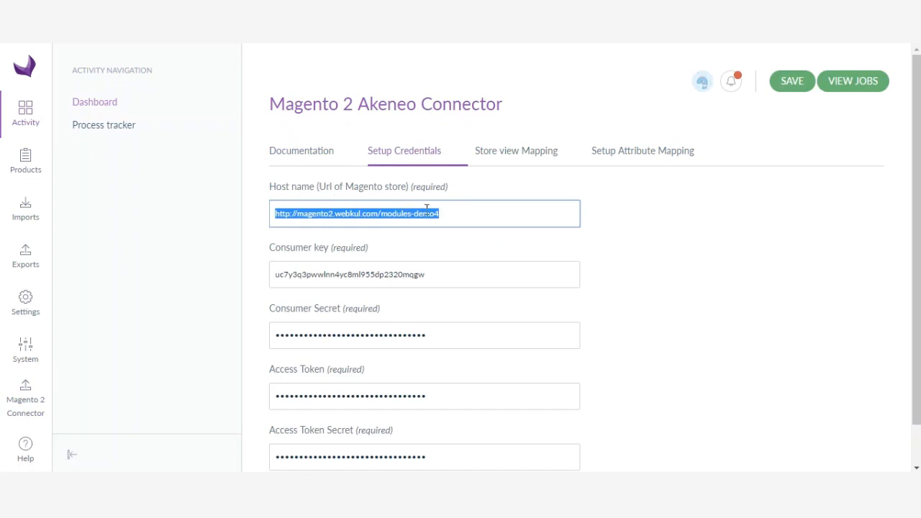
left_click(424, 213)
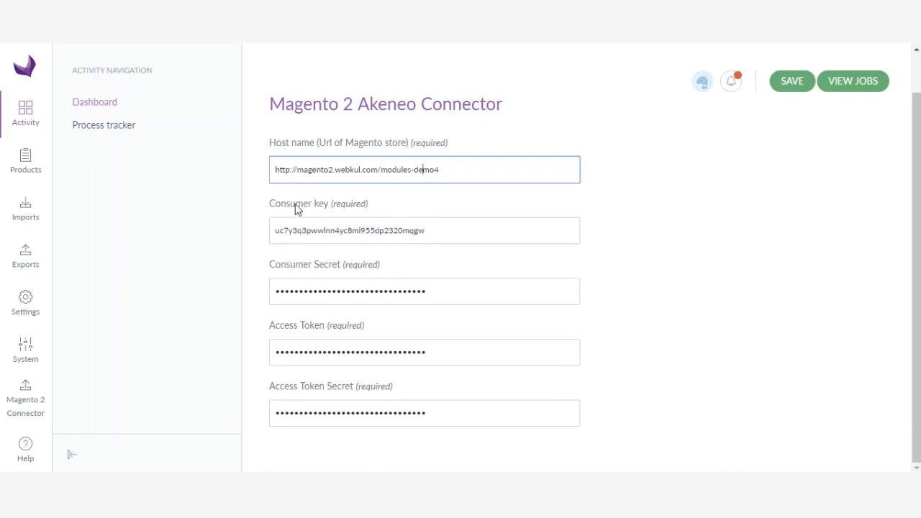
mouse_move(316, 328)
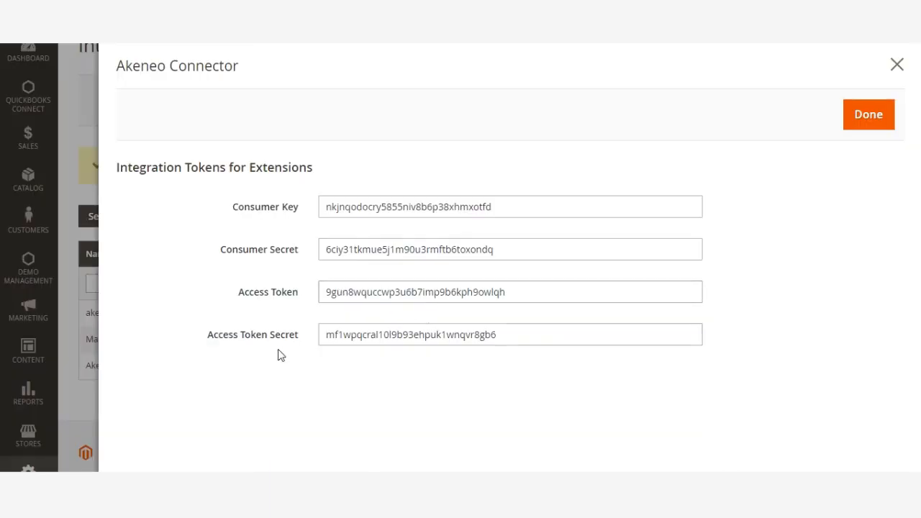
left_click(868, 113)
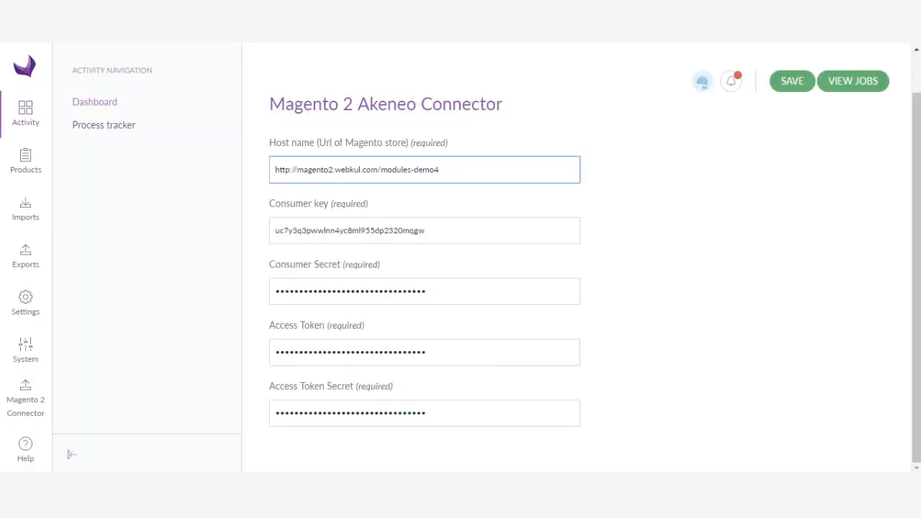
mouse_move(647, 226)
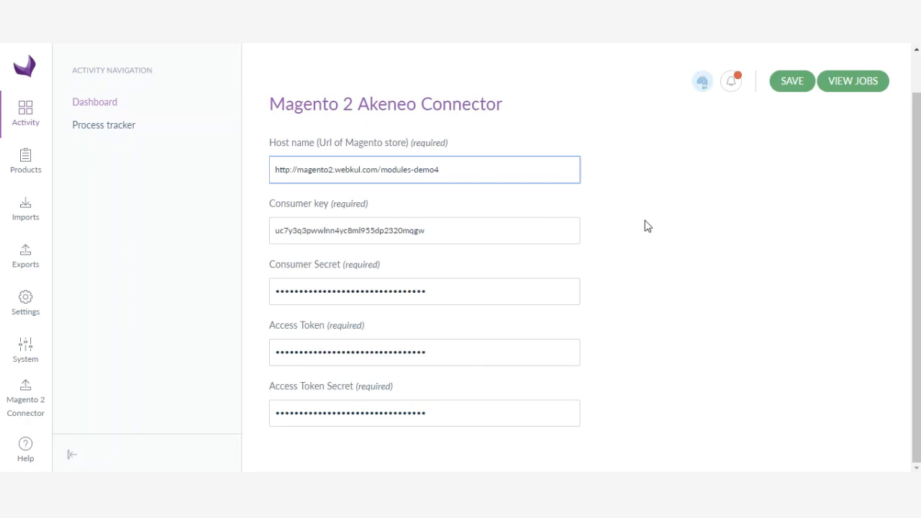
left_click(792, 81)
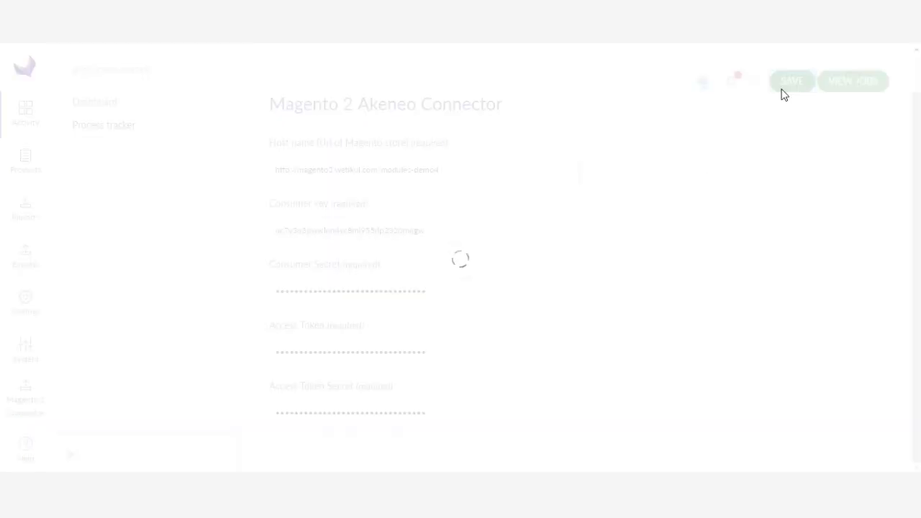